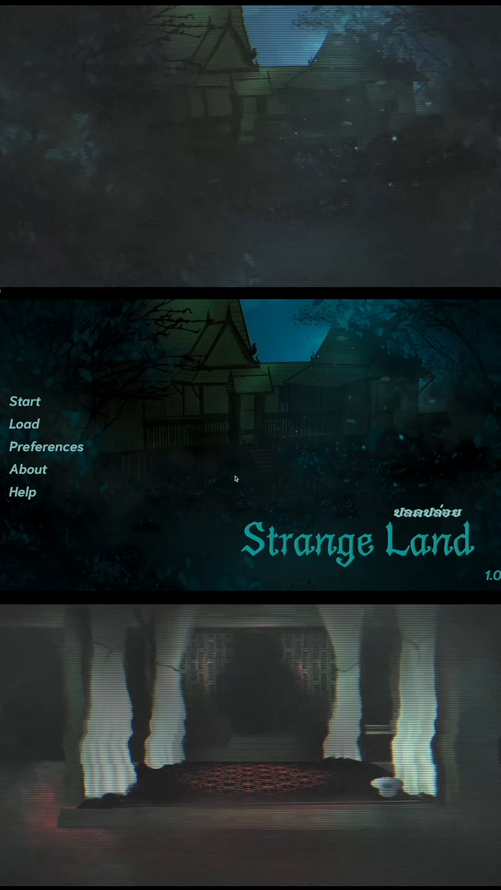
click(24, 401)
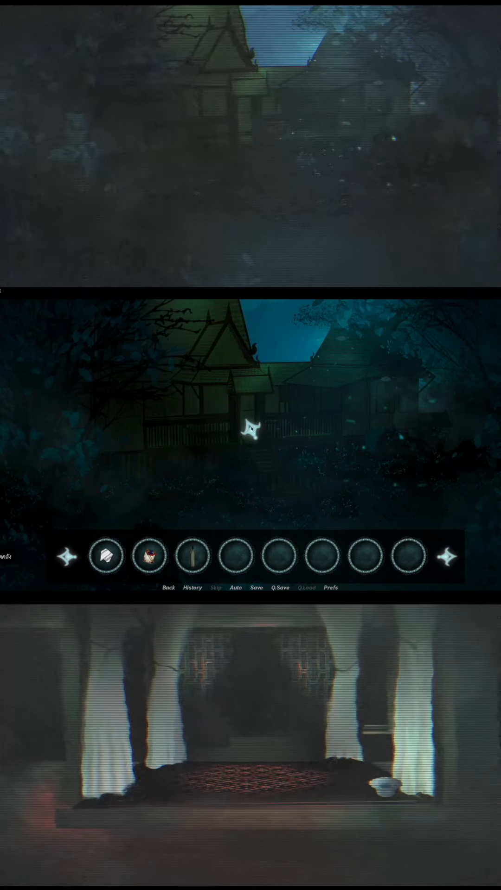
click(168, 588)
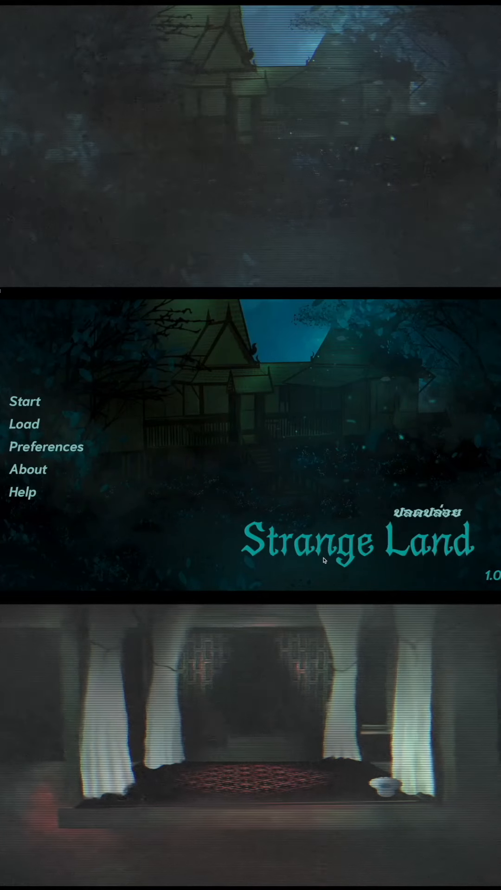